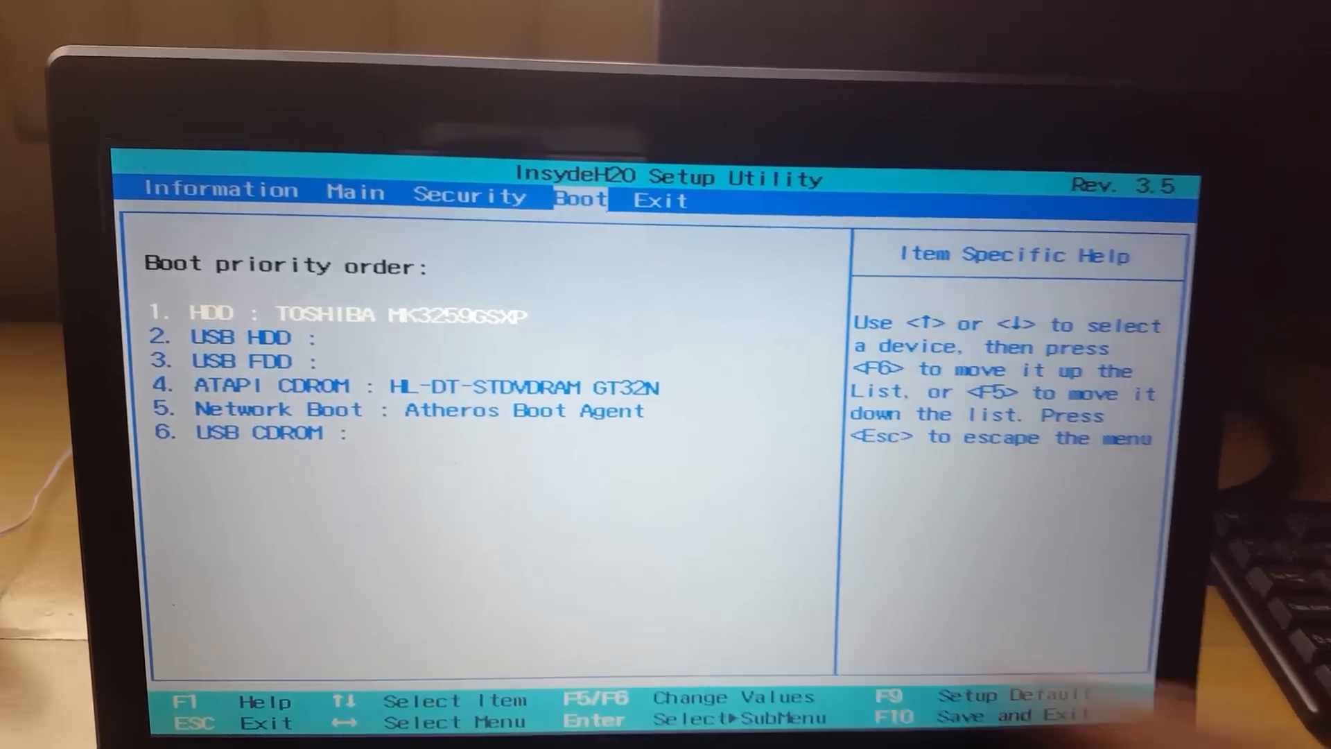
Step: Move from the Boot tab to the Exit tab to show the save and discard exit options
{"action": "left_click", "coordinate": [659, 199]}
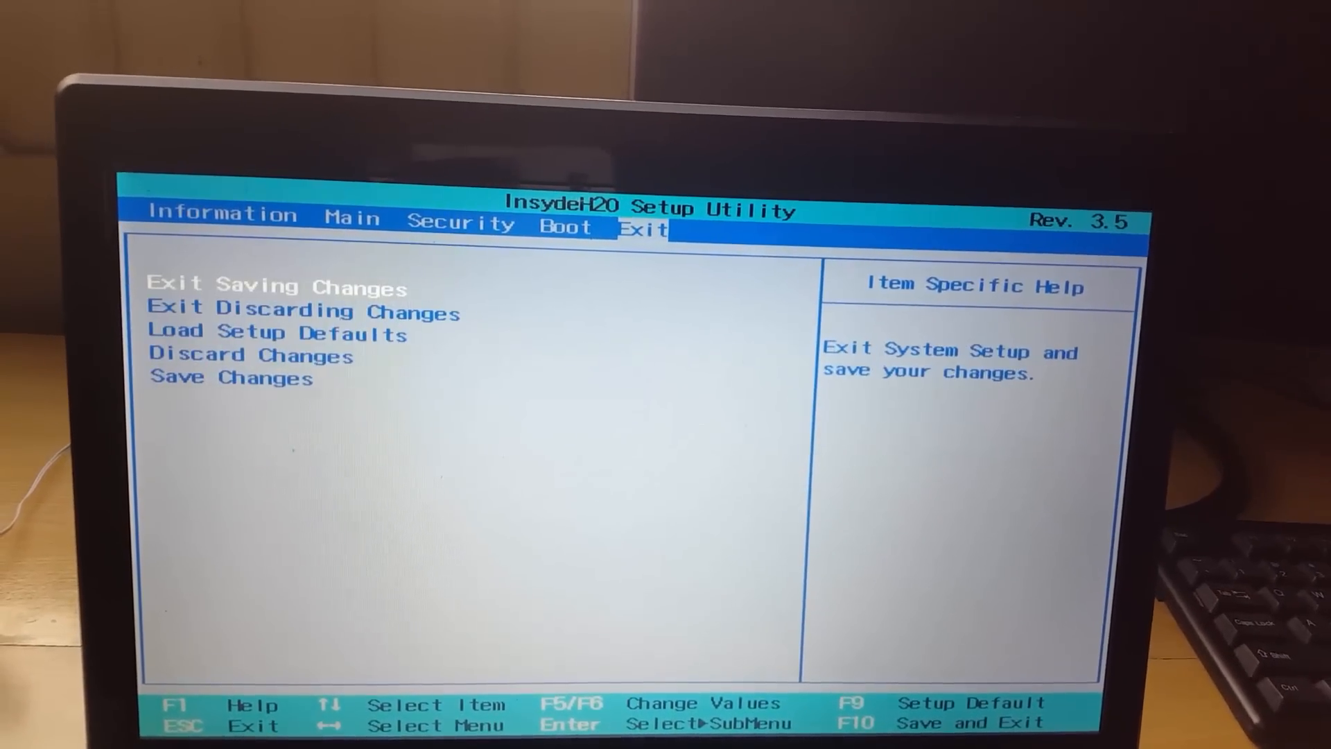